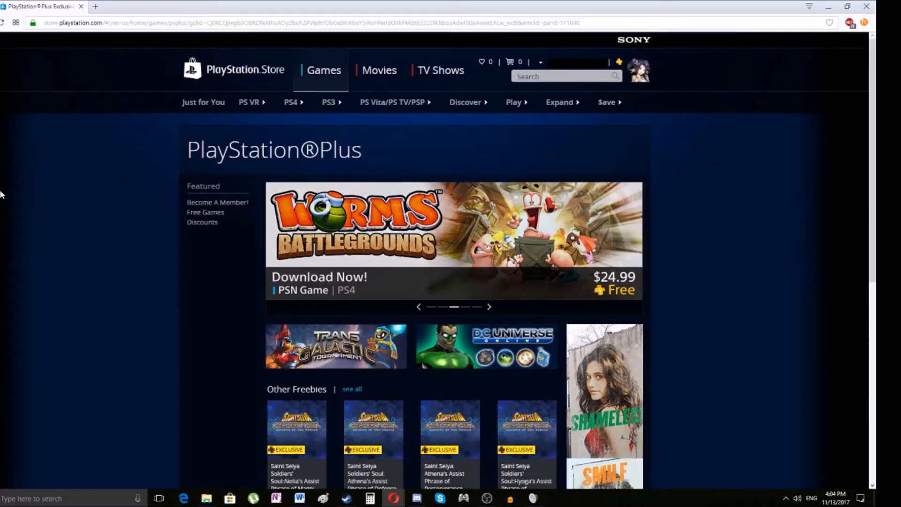
Step: Open the Sony Account Management dashboard in a new tab from the PlayStation Plus store page
left_click(489, 306)
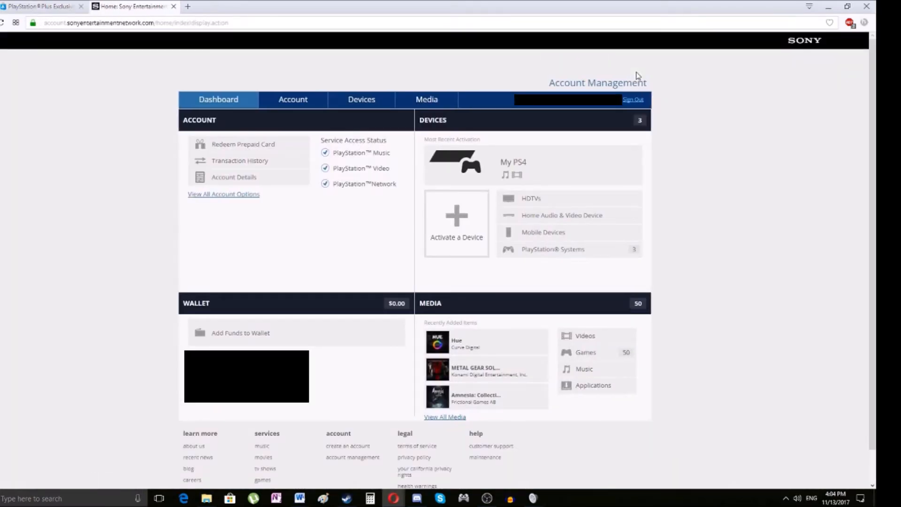
mouse_move(470, 36)
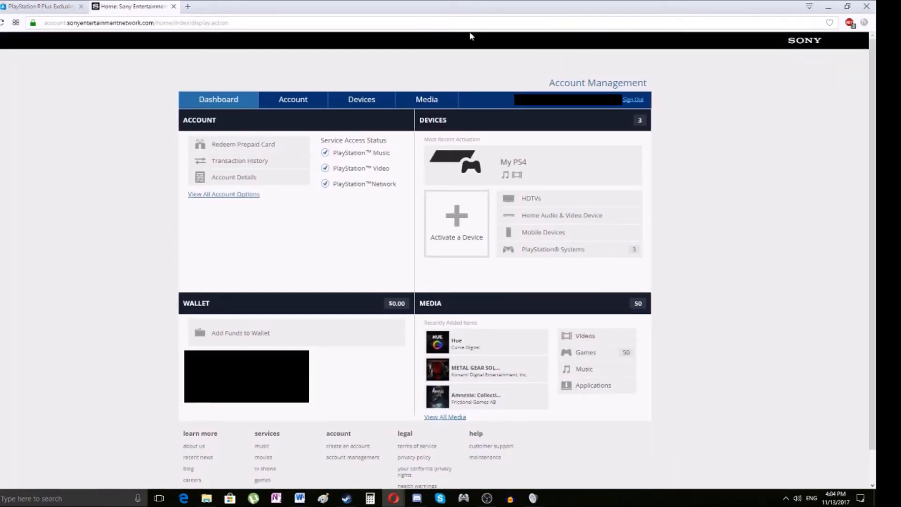
mouse_move(358, 47)
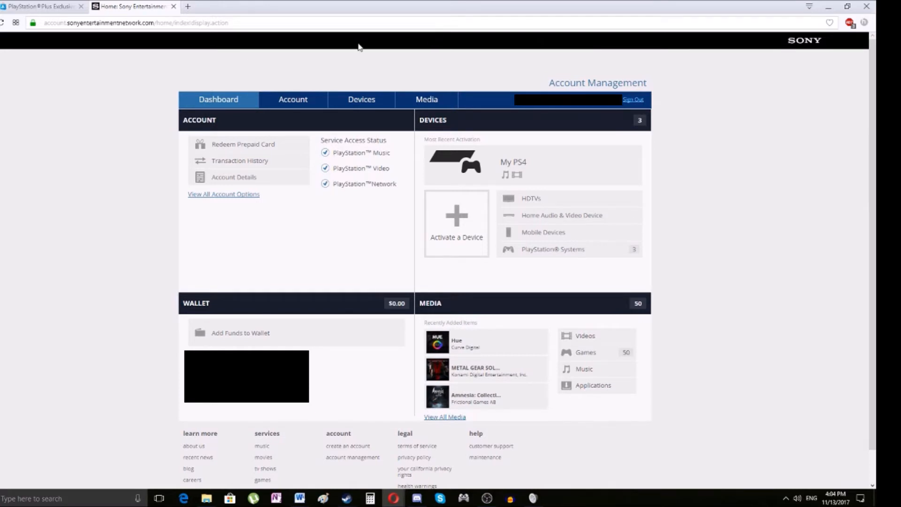
mouse_move(326, 59)
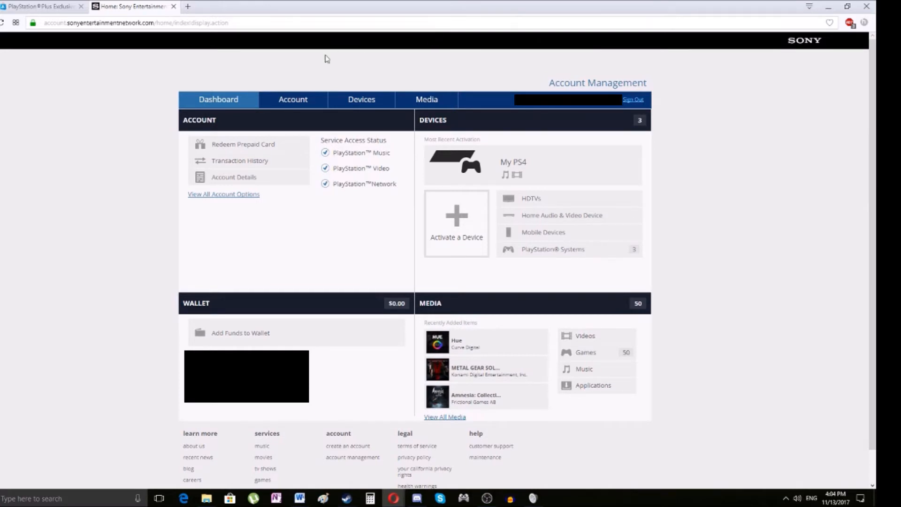
mouse_move(218, 100)
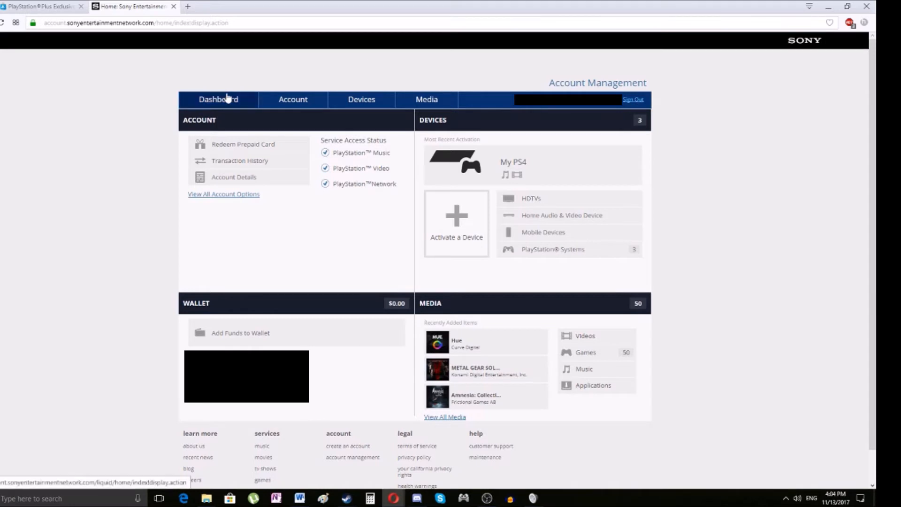
mouse_move(292, 99)
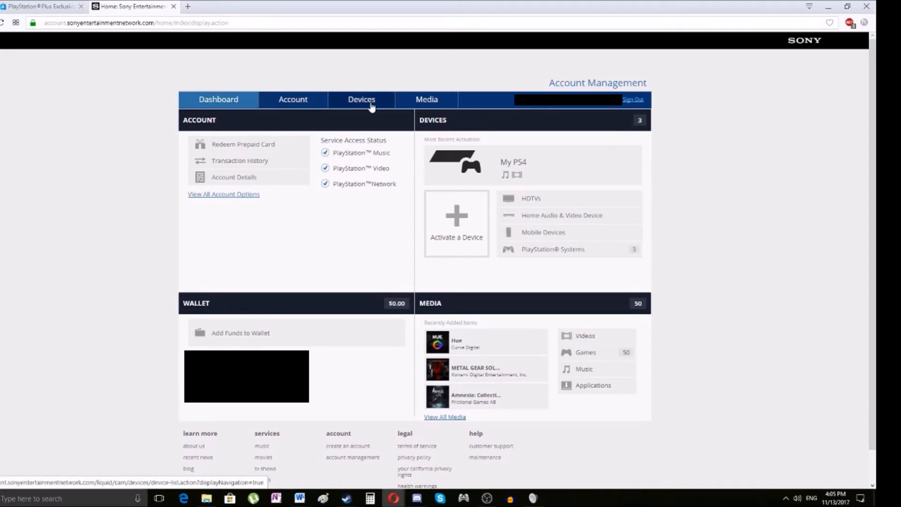
mouse_move(426, 103)
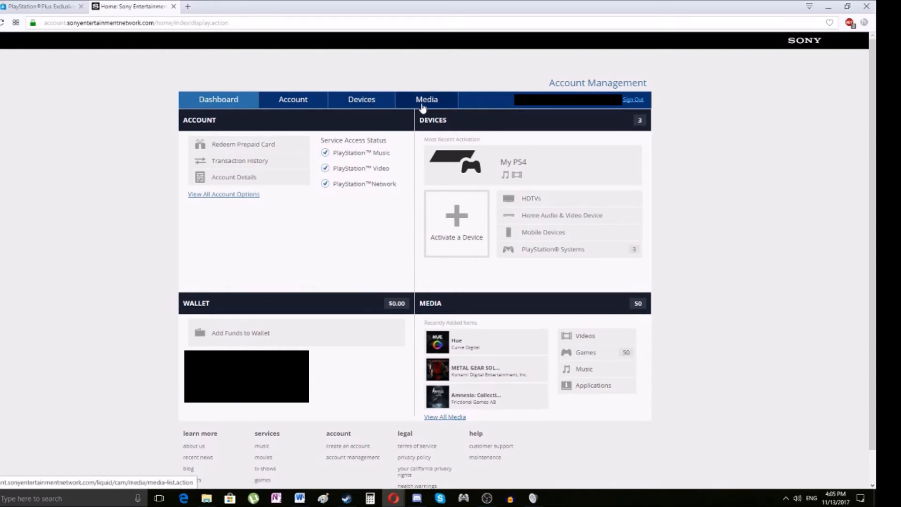
Step: Open the Media list and page forward to the older December 2016 entries showing PlayStation Plus
left_click(444, 417)
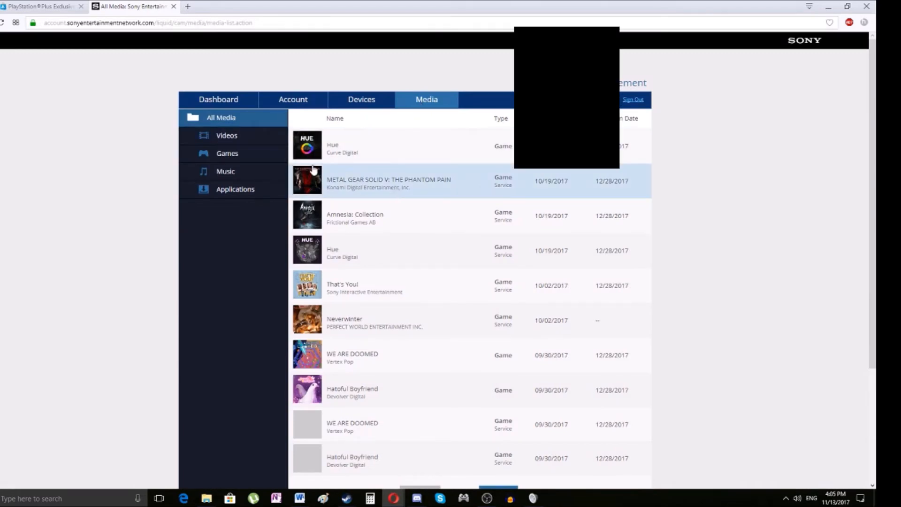
scroll("down", 3)
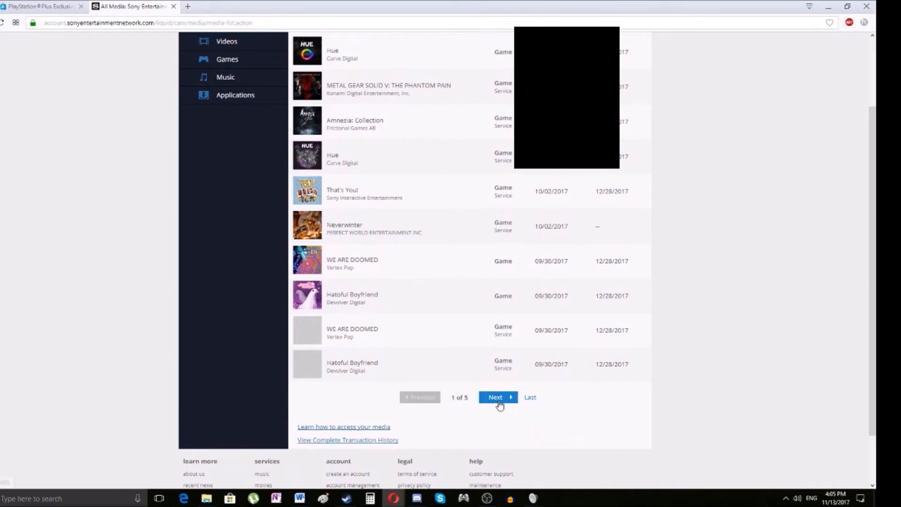
mouse_move(287, 68)
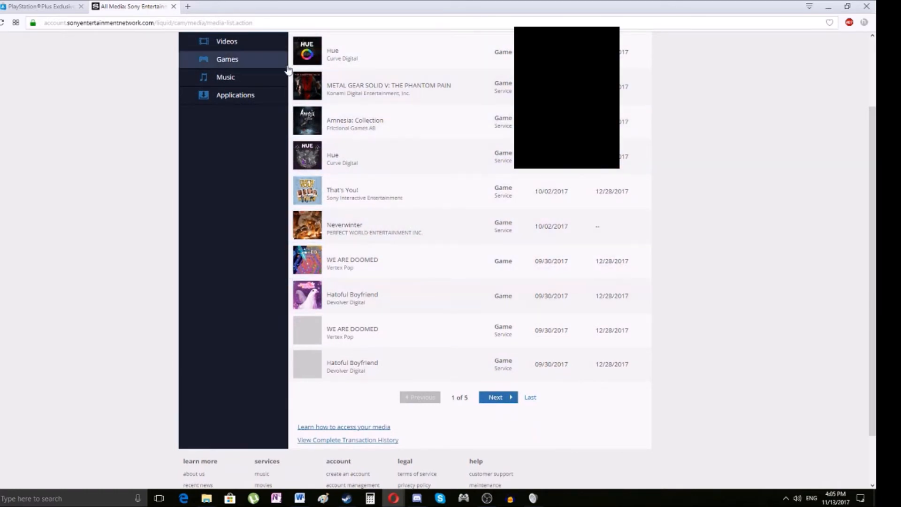
scroll("up", 3)
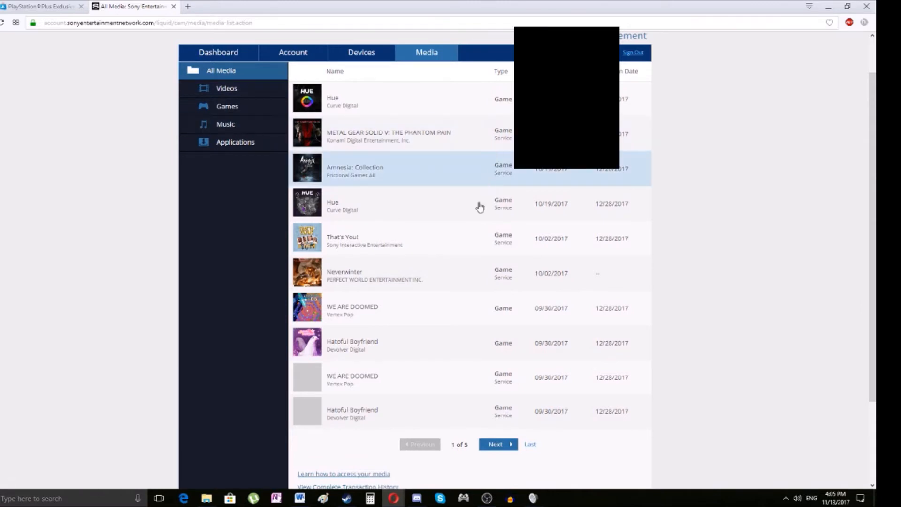
mouse_move(496, 342)
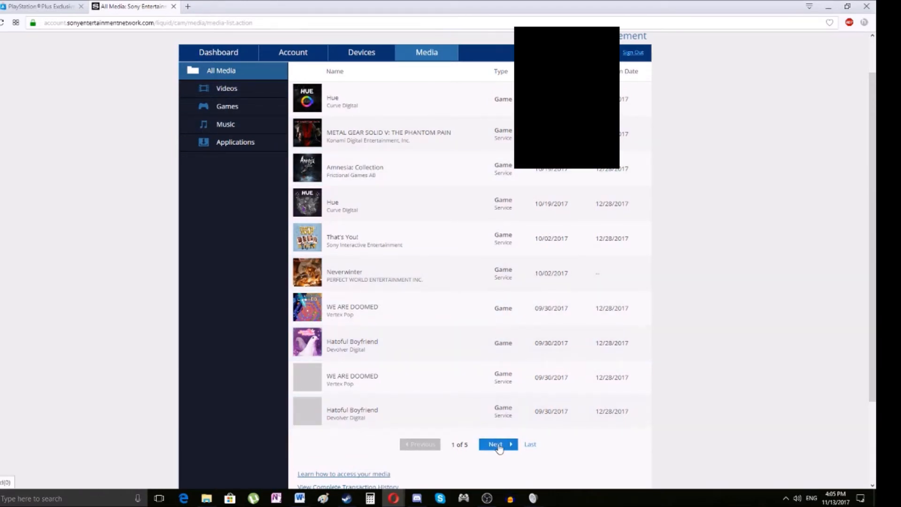
left_click(494, 443)
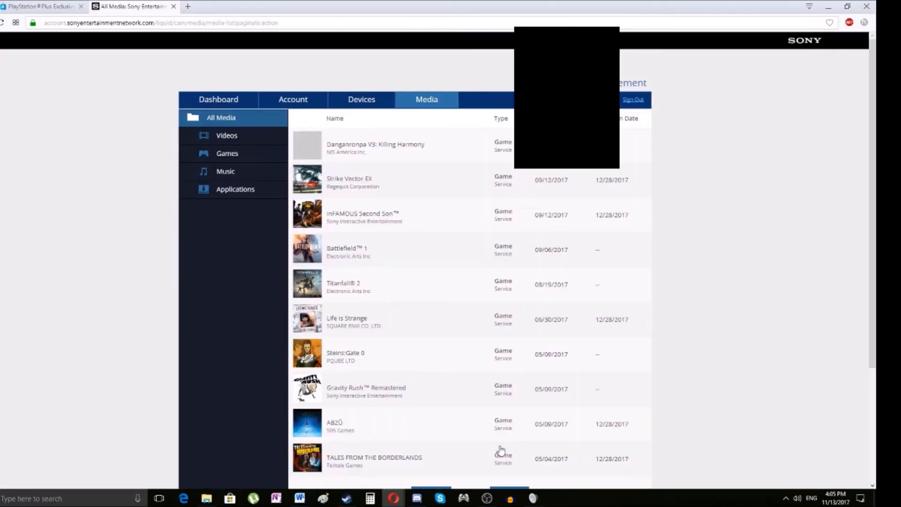
scroll("down", 3)
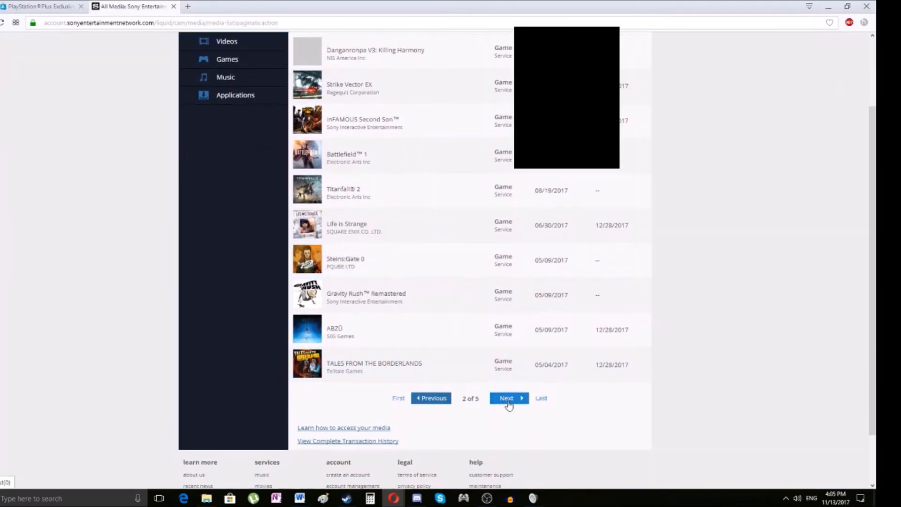
left_click(506, 398)
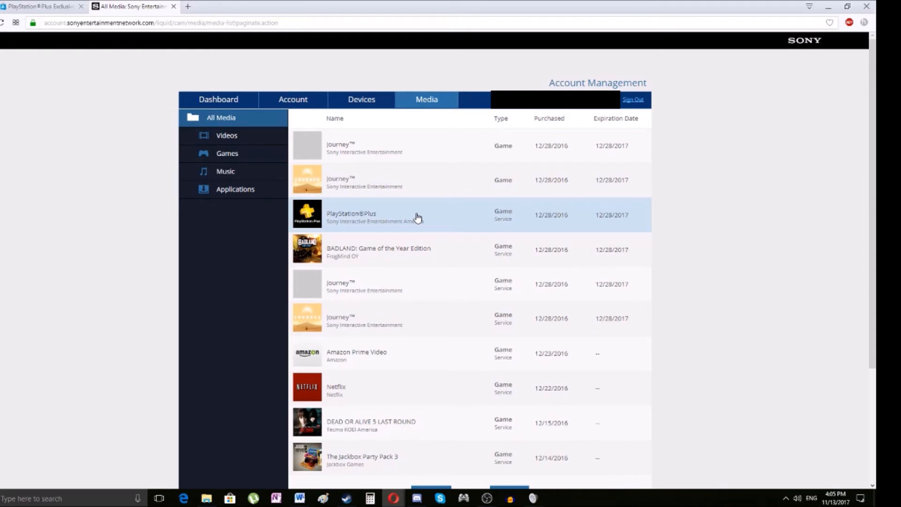
mouse_move(563, 230)
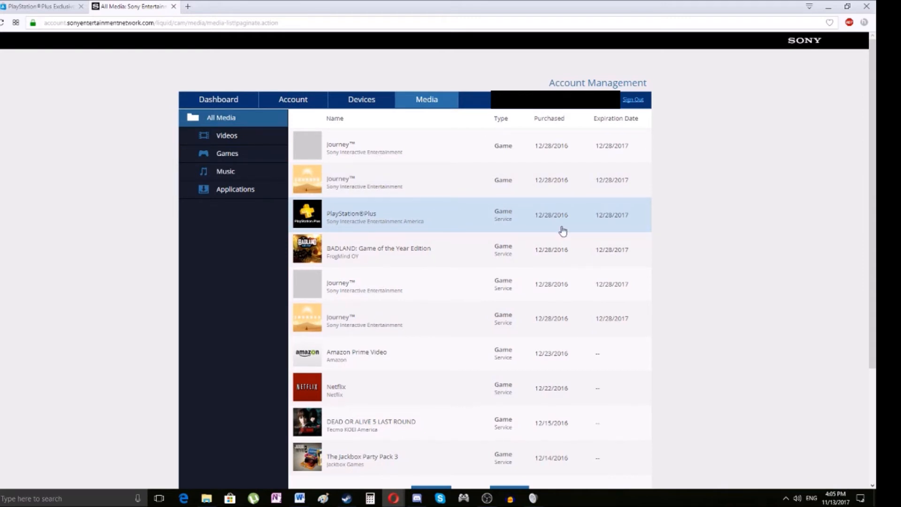
mouse_move(629, 214)
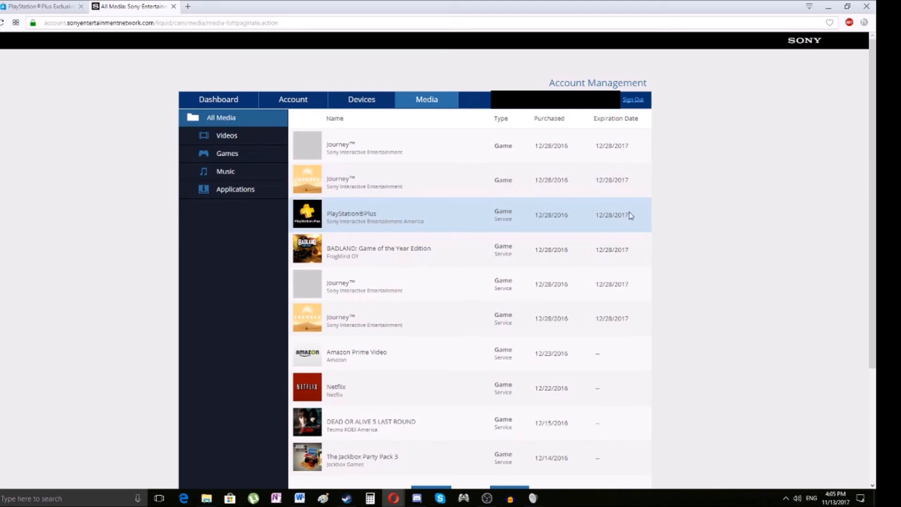
Step: Expand the 'PS Plus: 12 Month Membership (1 Year Package)' product details, expiring 12/28/2017
left_click(351, 214)
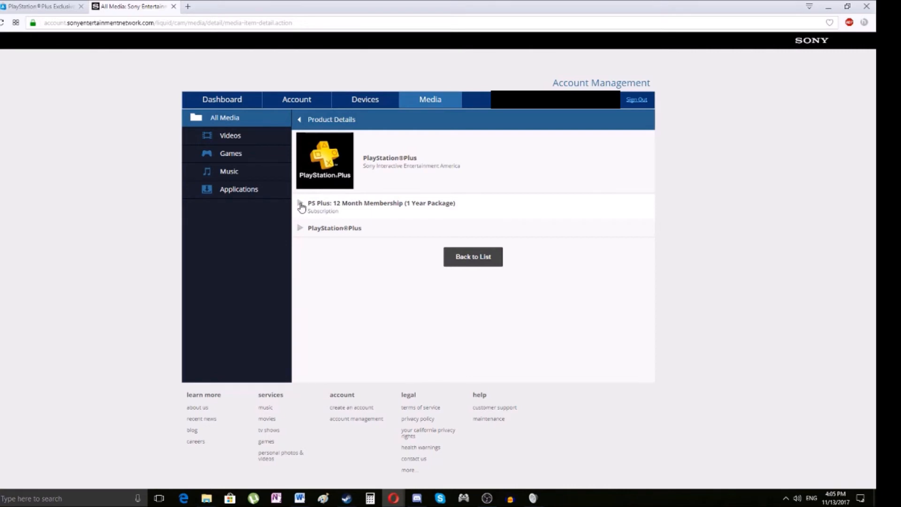
left_click(299, 206)
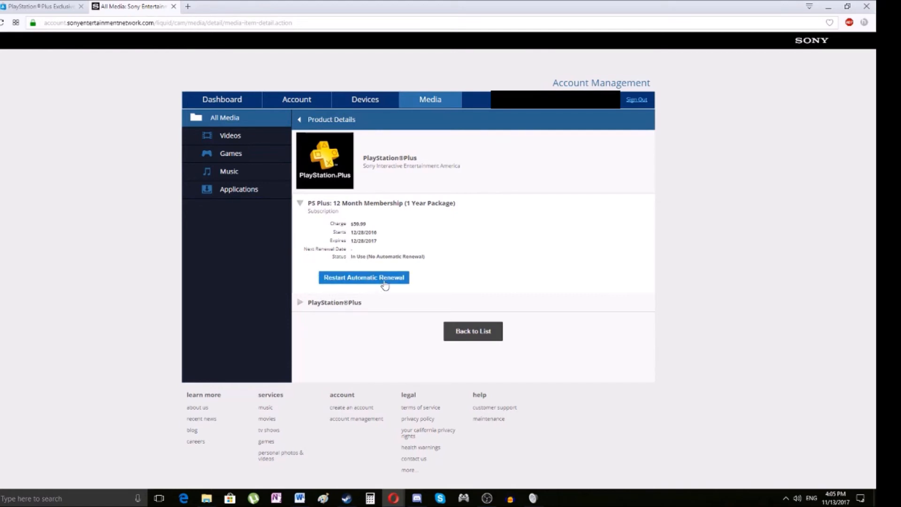
mouse_move(380, 234)
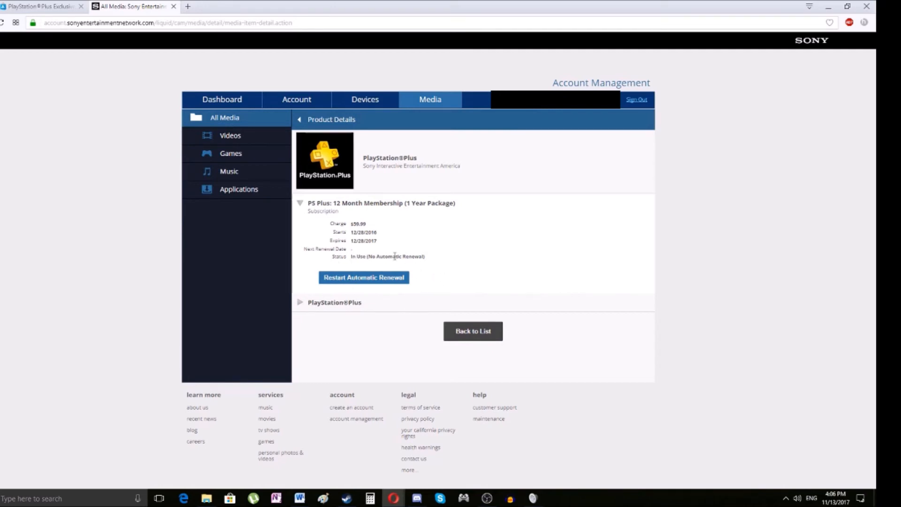
mouse_move(451, 275)
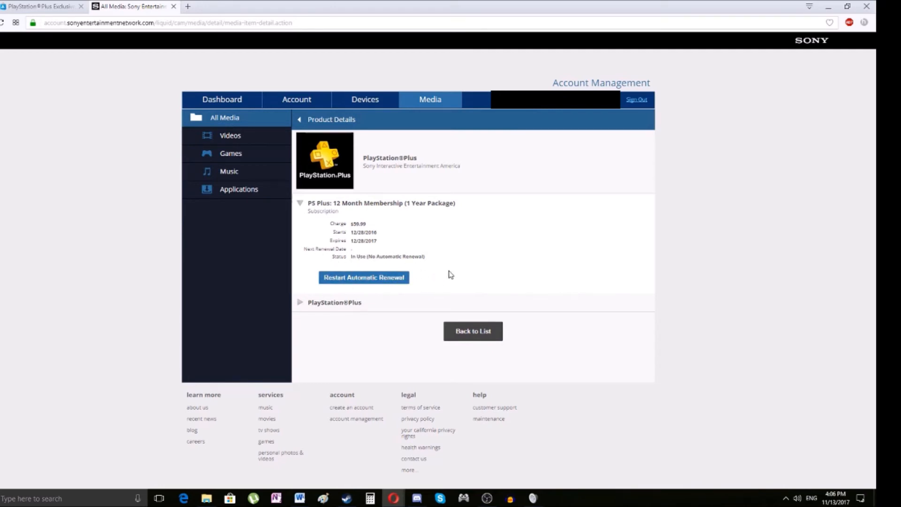
mouse_move(419, 273)
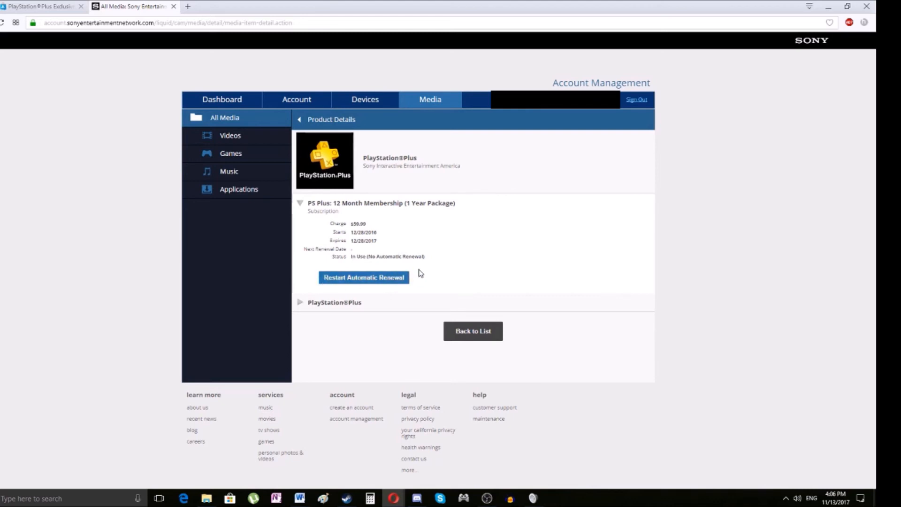
mouse_move(418, 270)
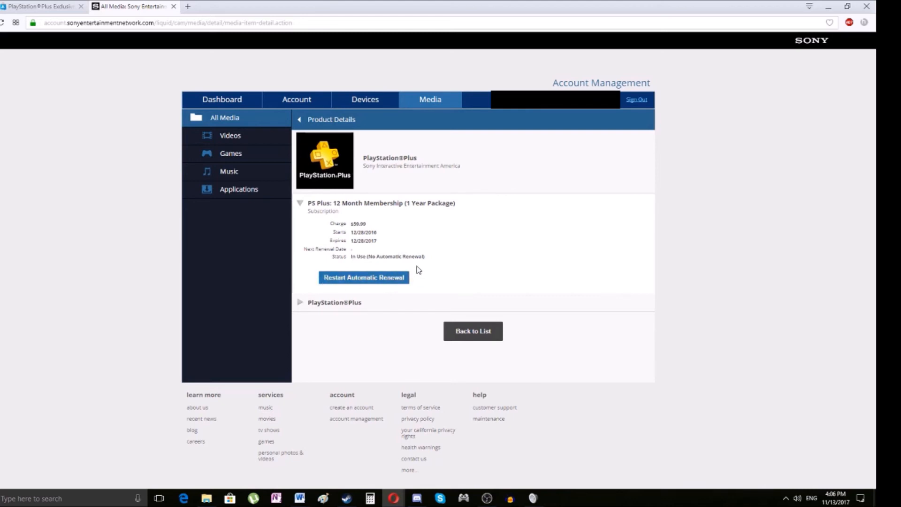
mouse_move(363, 277)
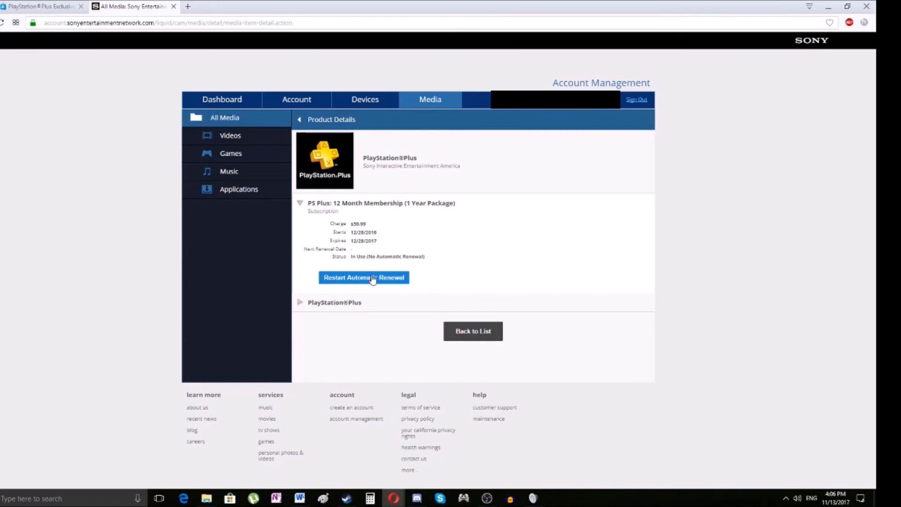
mouse_move(427, 240)
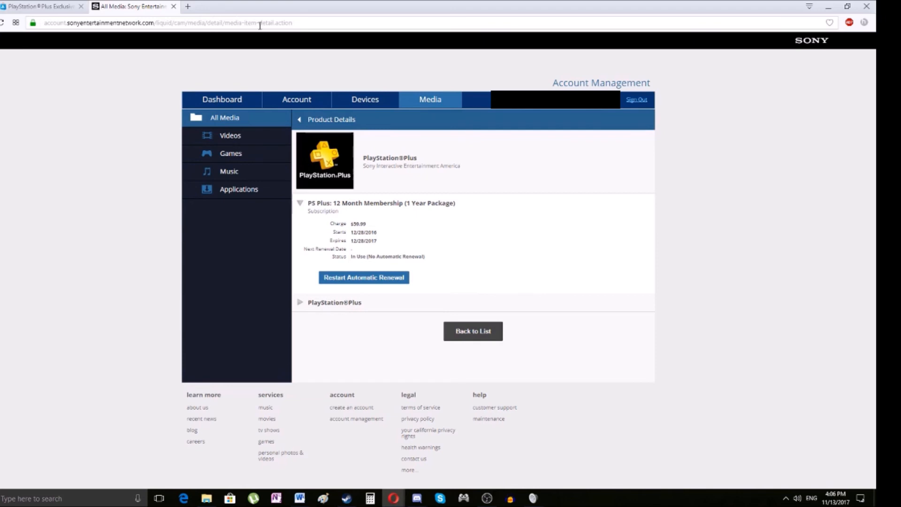
mouse_move(501, 227)
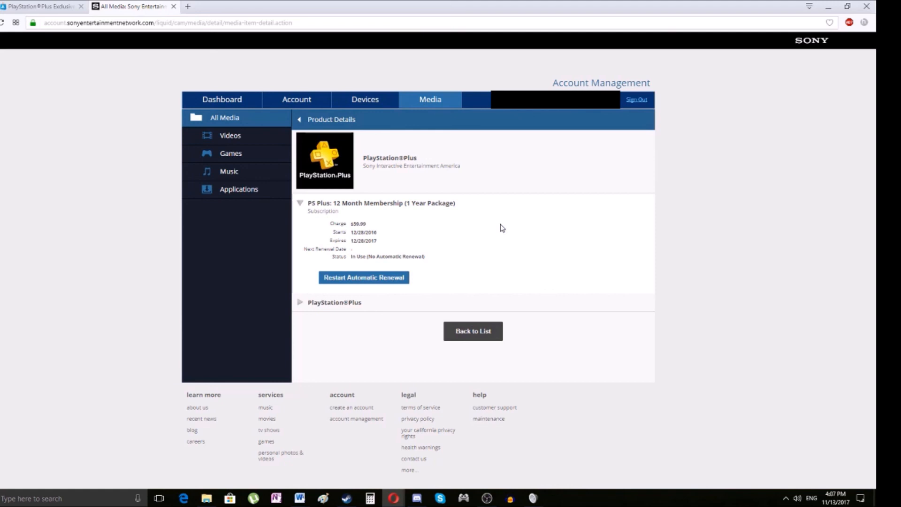
mouse_move(486, 497)
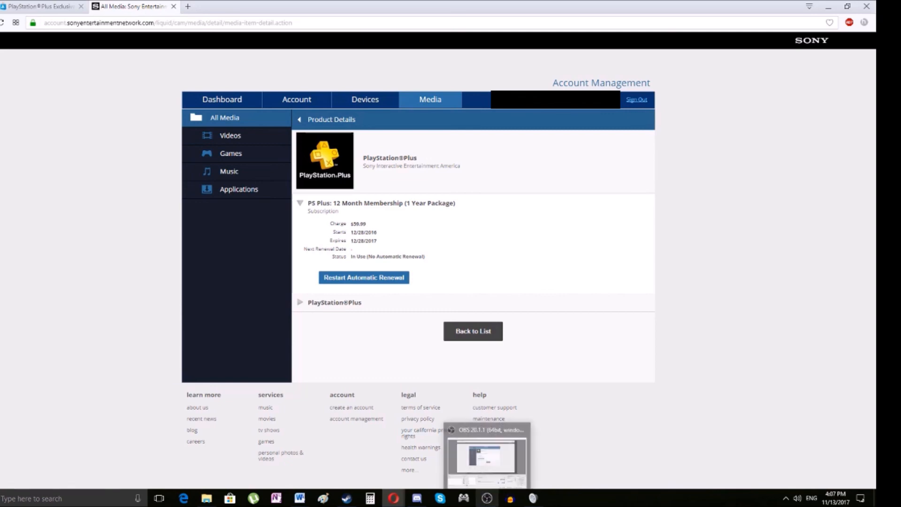